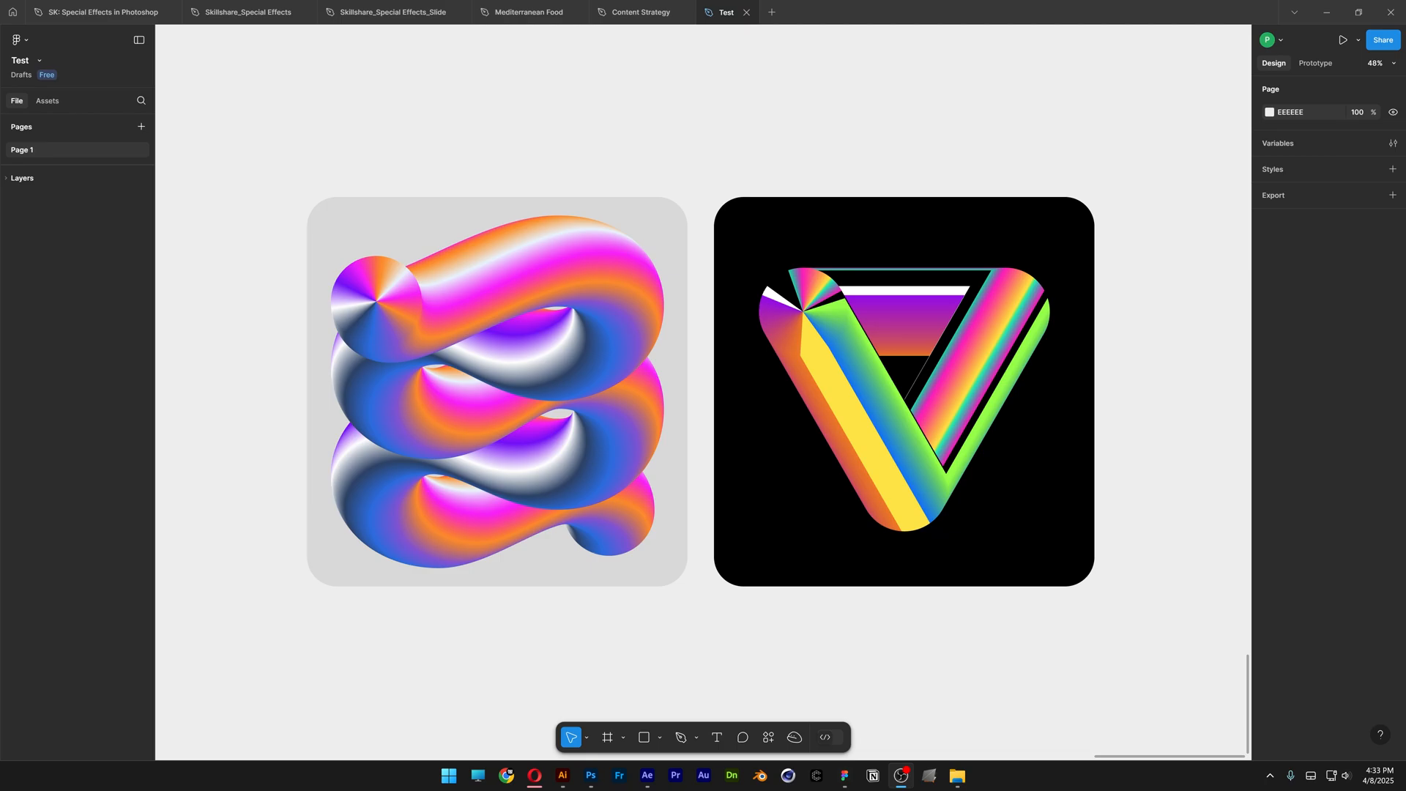
Draw a 510×510 light grey circle on the empty canvas.
click(629, 700)
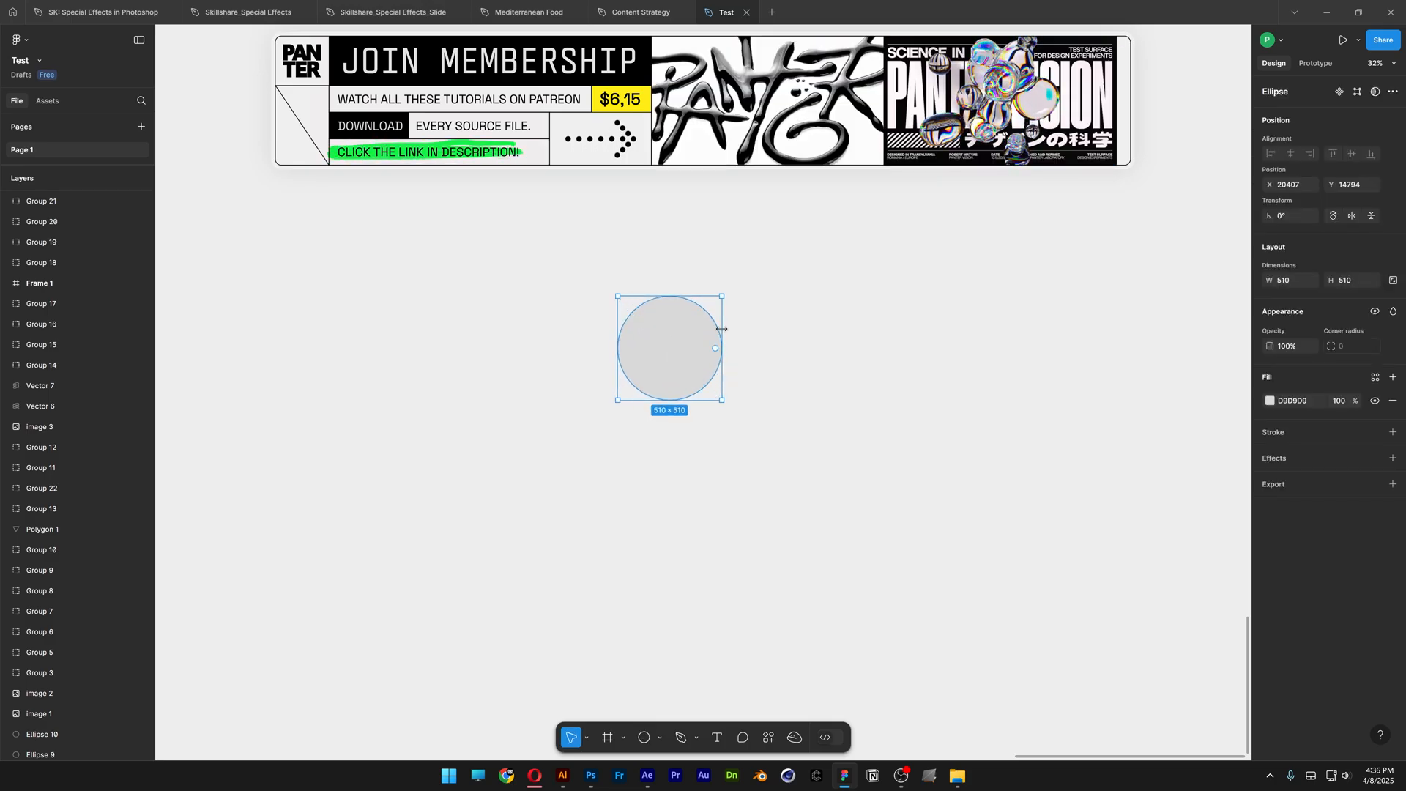
Make the circle's fill an angular gradient with both stops at FF0000.
click(1272, 400)
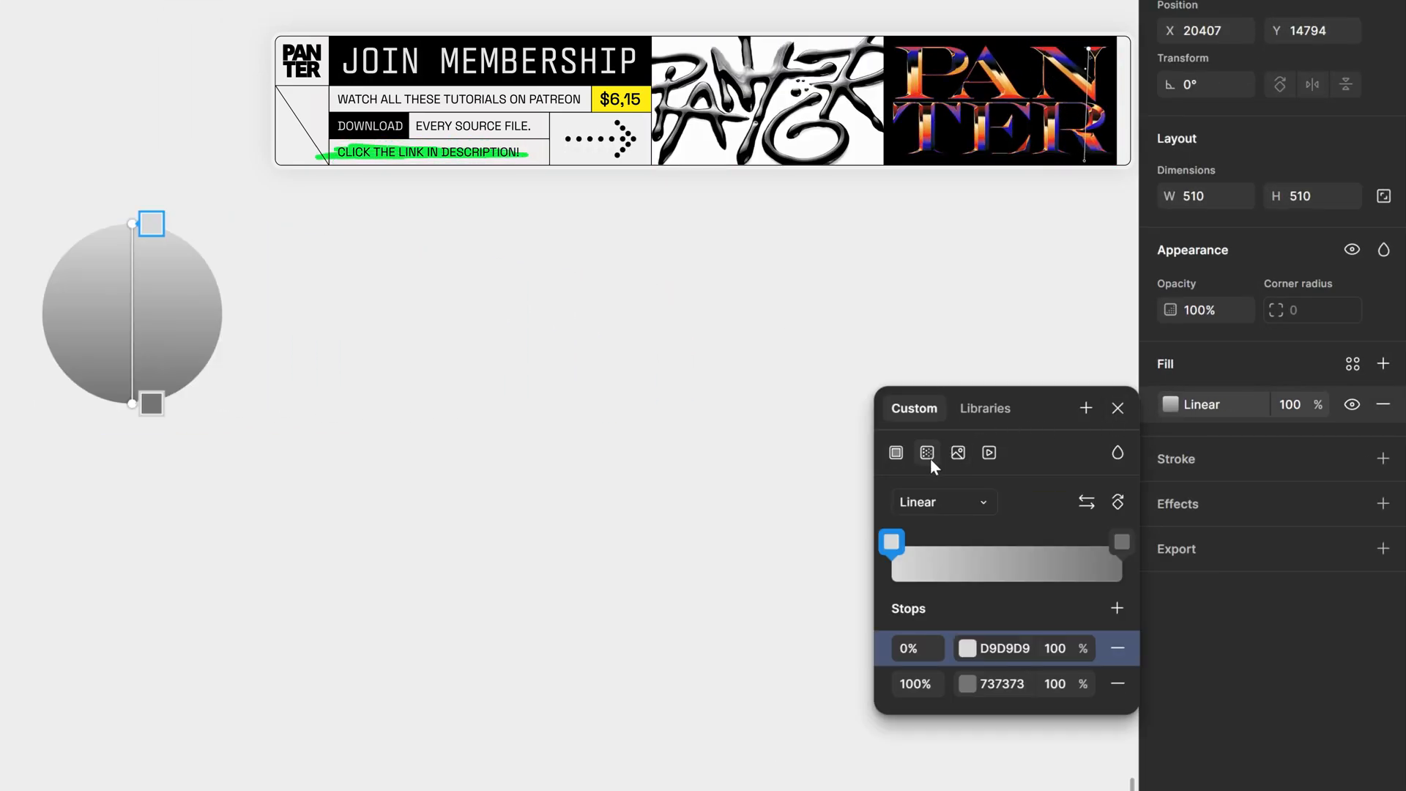
click(939, 501)
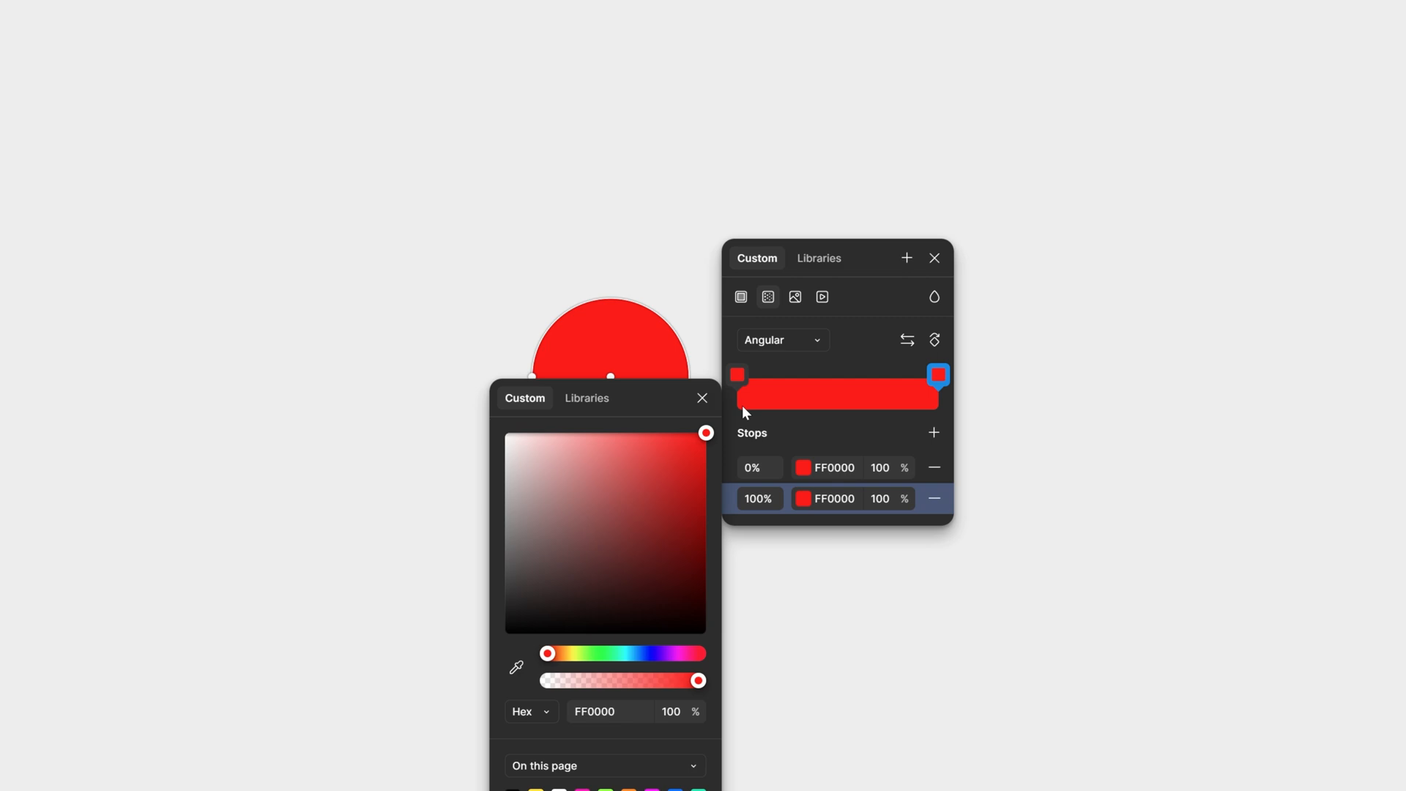
Add gradient stops at 10–50% in FFBF00, F6FF00, 66FF00 and 0090FF to form a colour wheel.
click(736, 375)
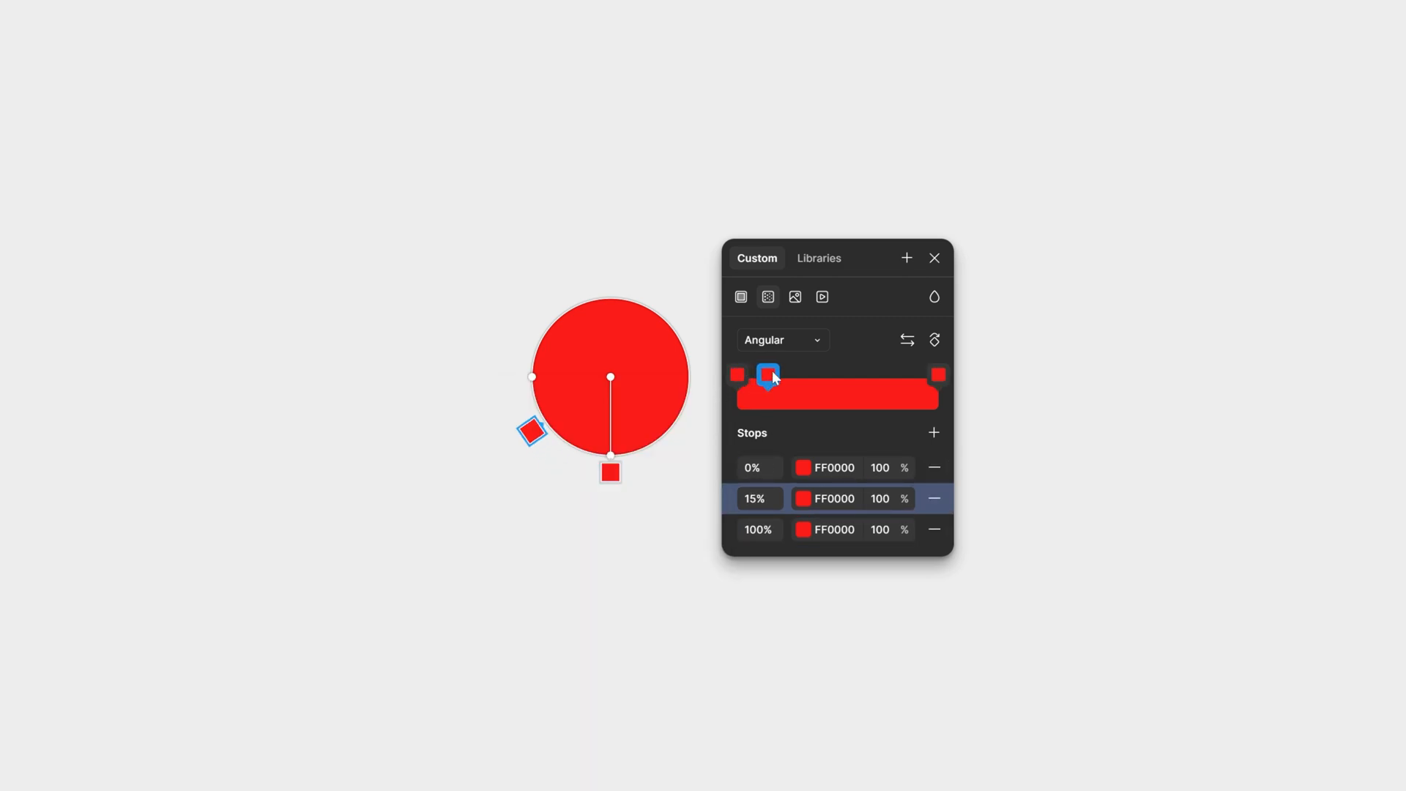
click(803, 498)
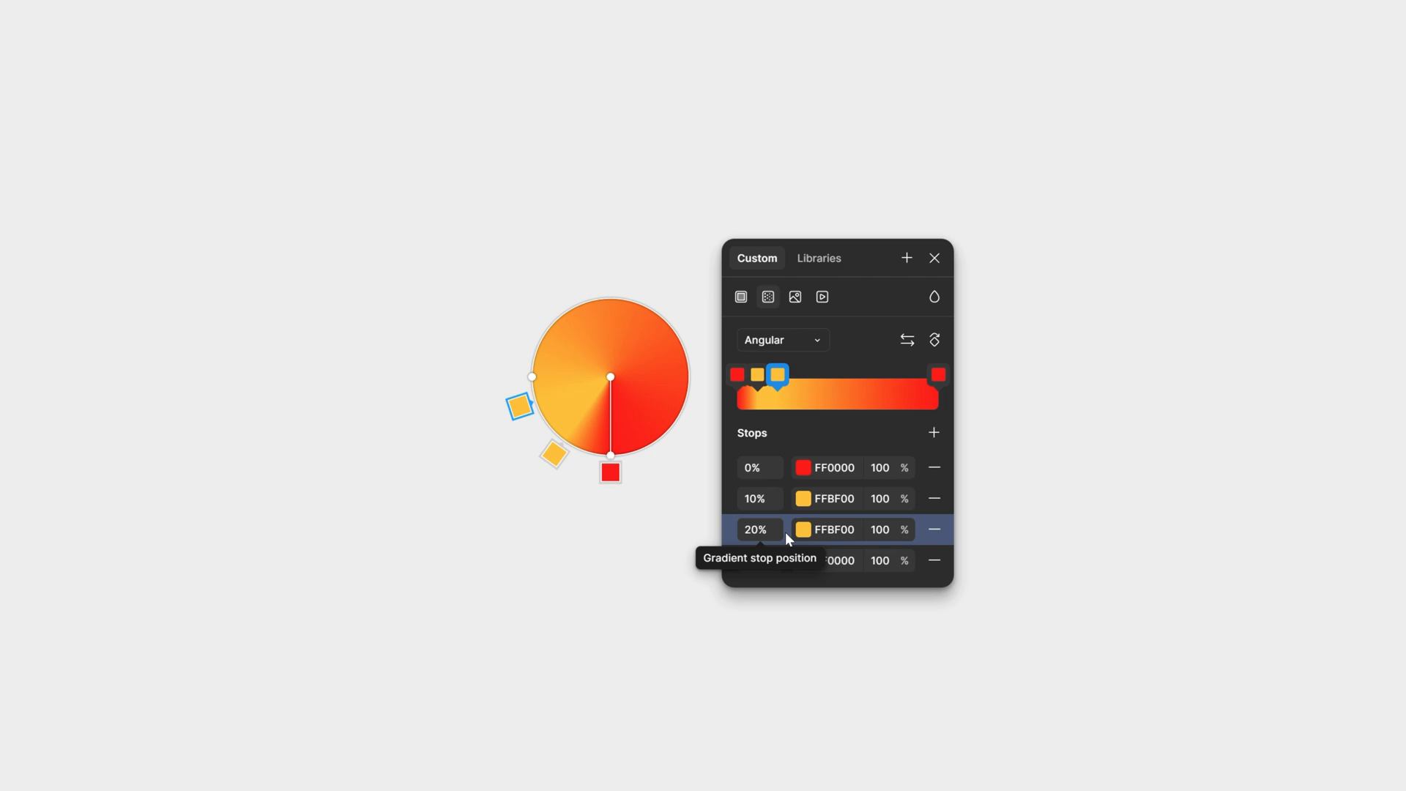
click(802, 529)
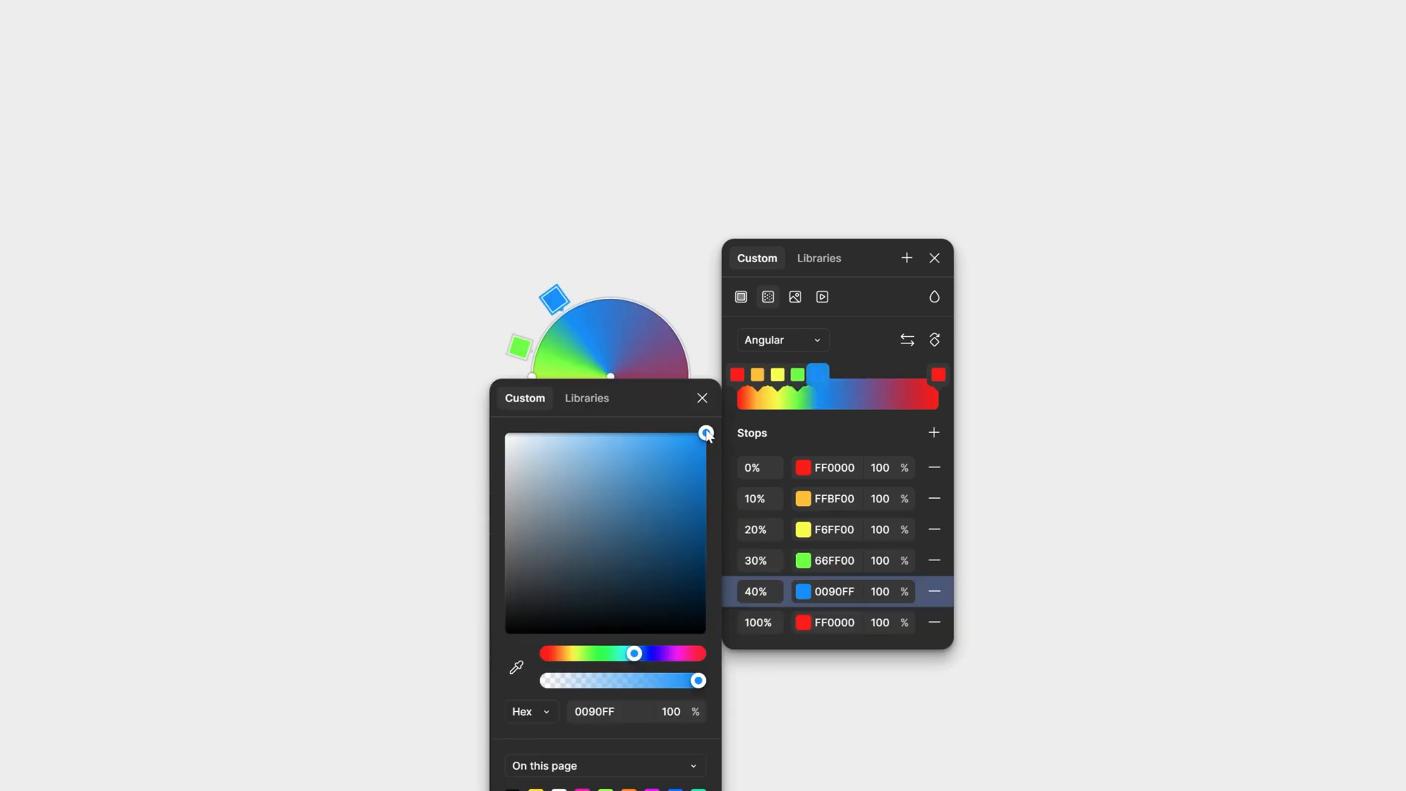
click(702, 399)
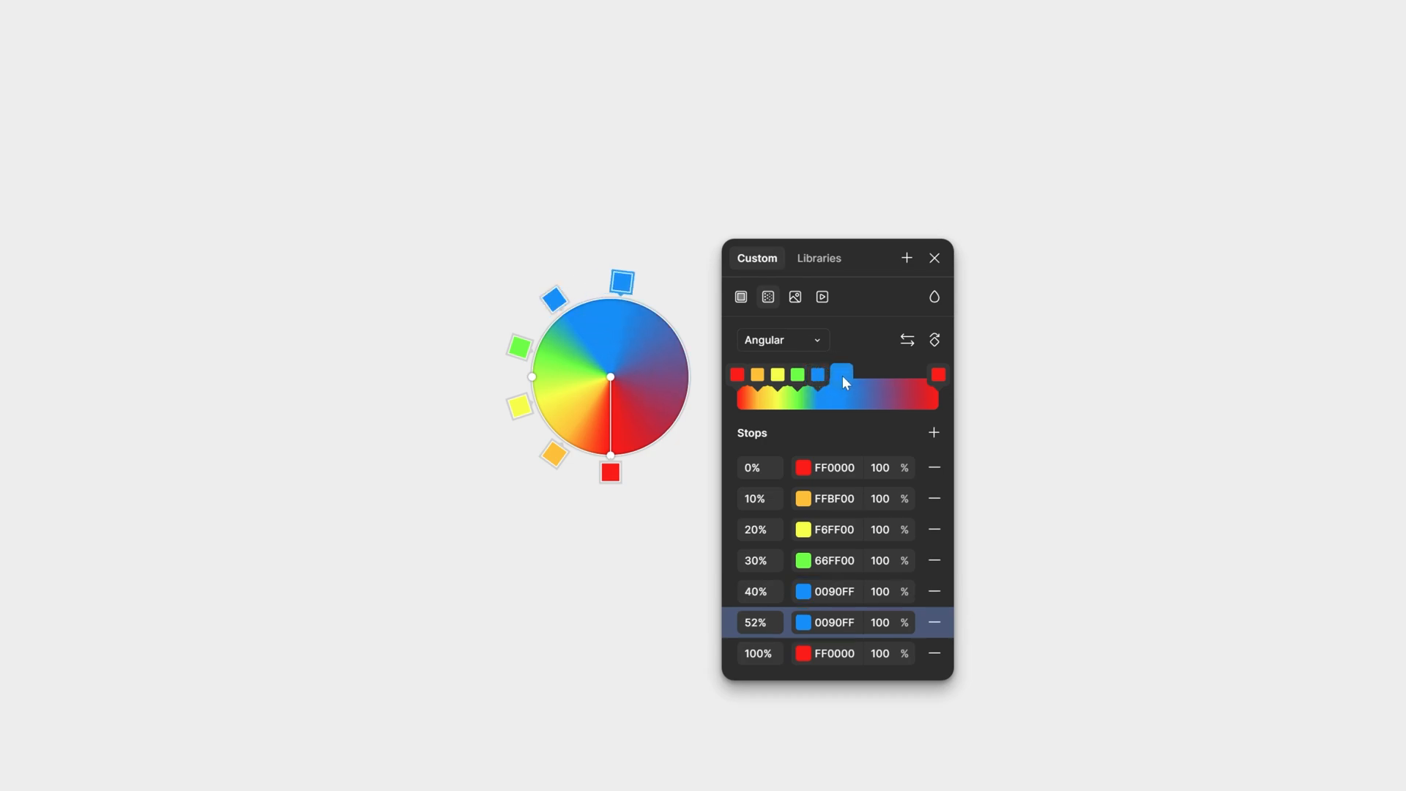
click(759, 622)
text(50)
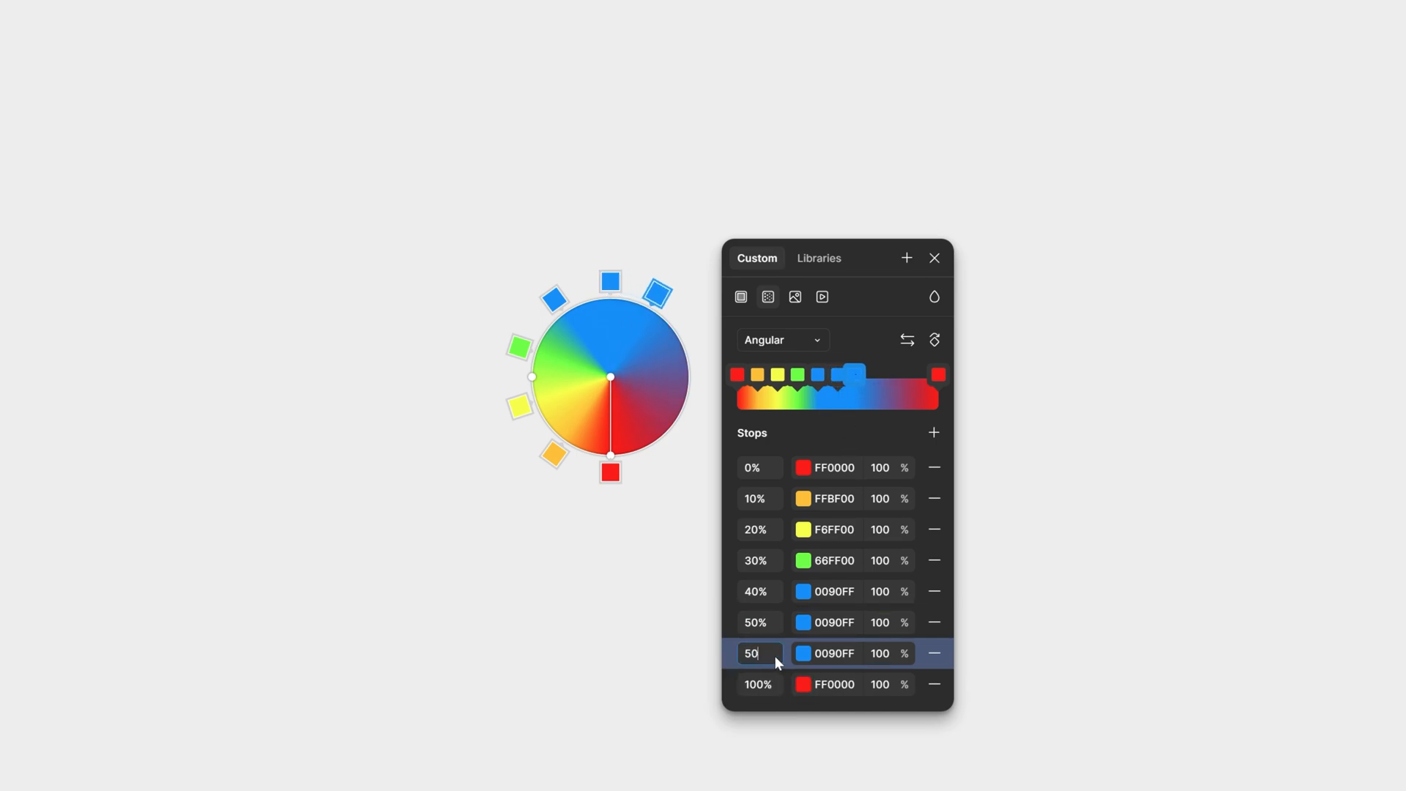
click(803, 654)
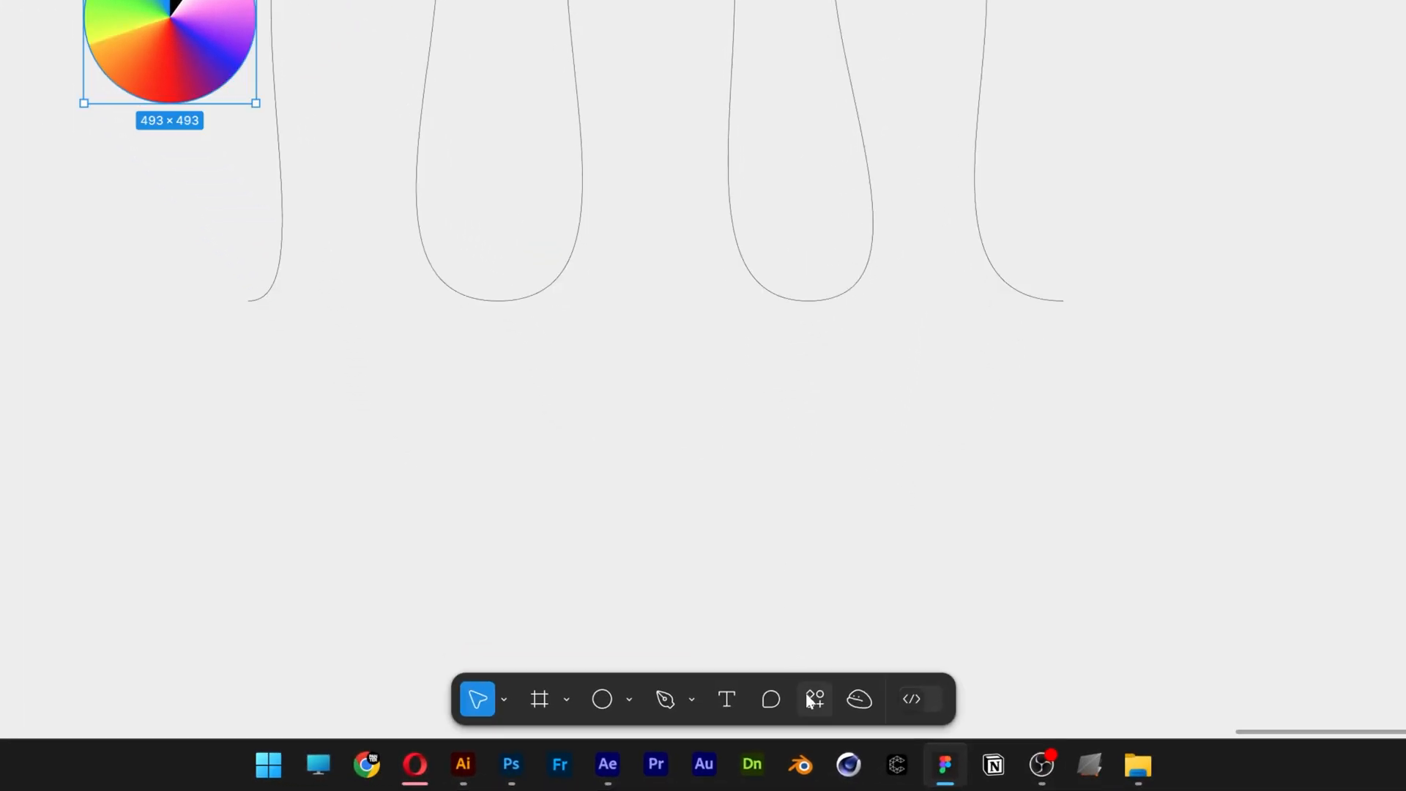
Bring up the Actions search beside the finished 493×493 colour wheel and wavy line.
click(813, 699)
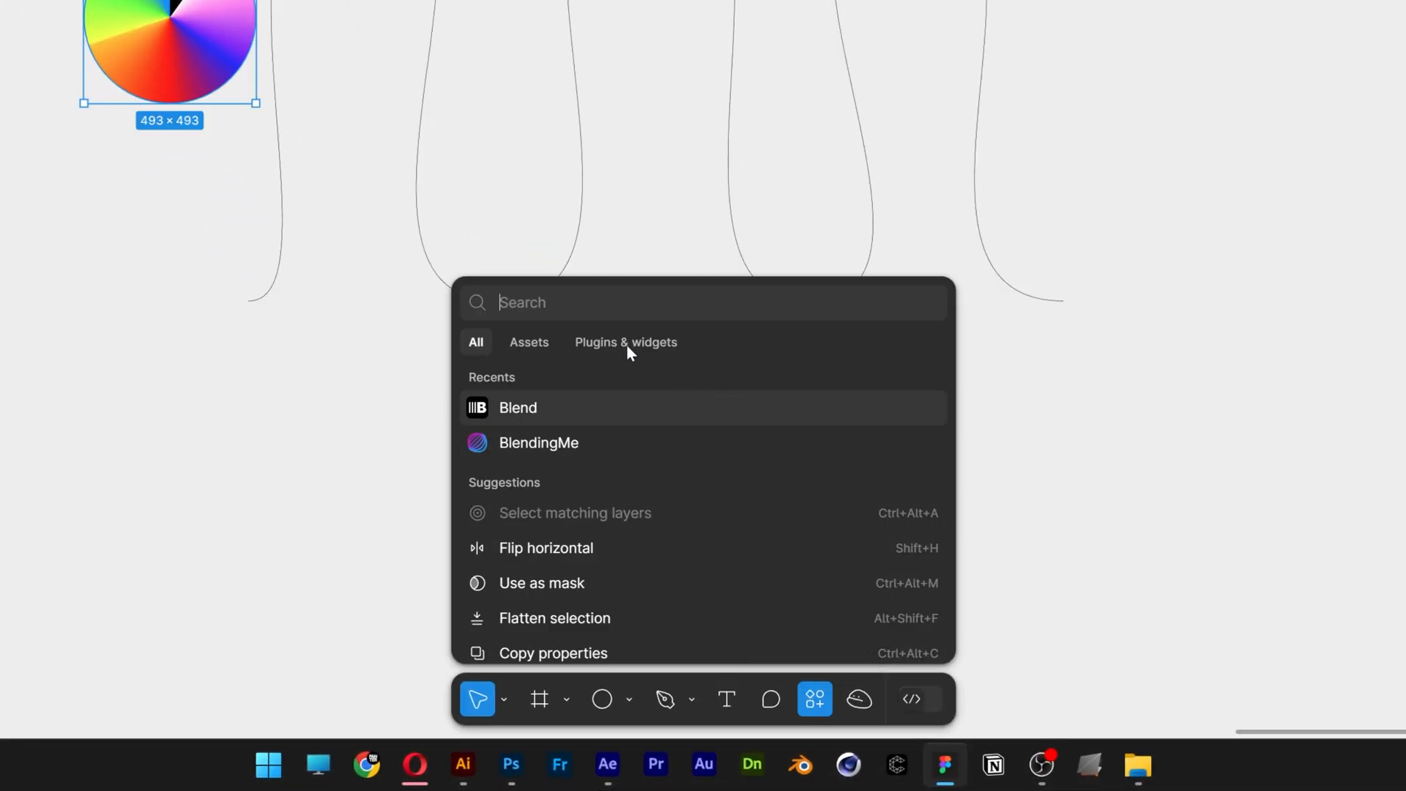
Search 'blend' and run the Blend plugin.
text(blend)
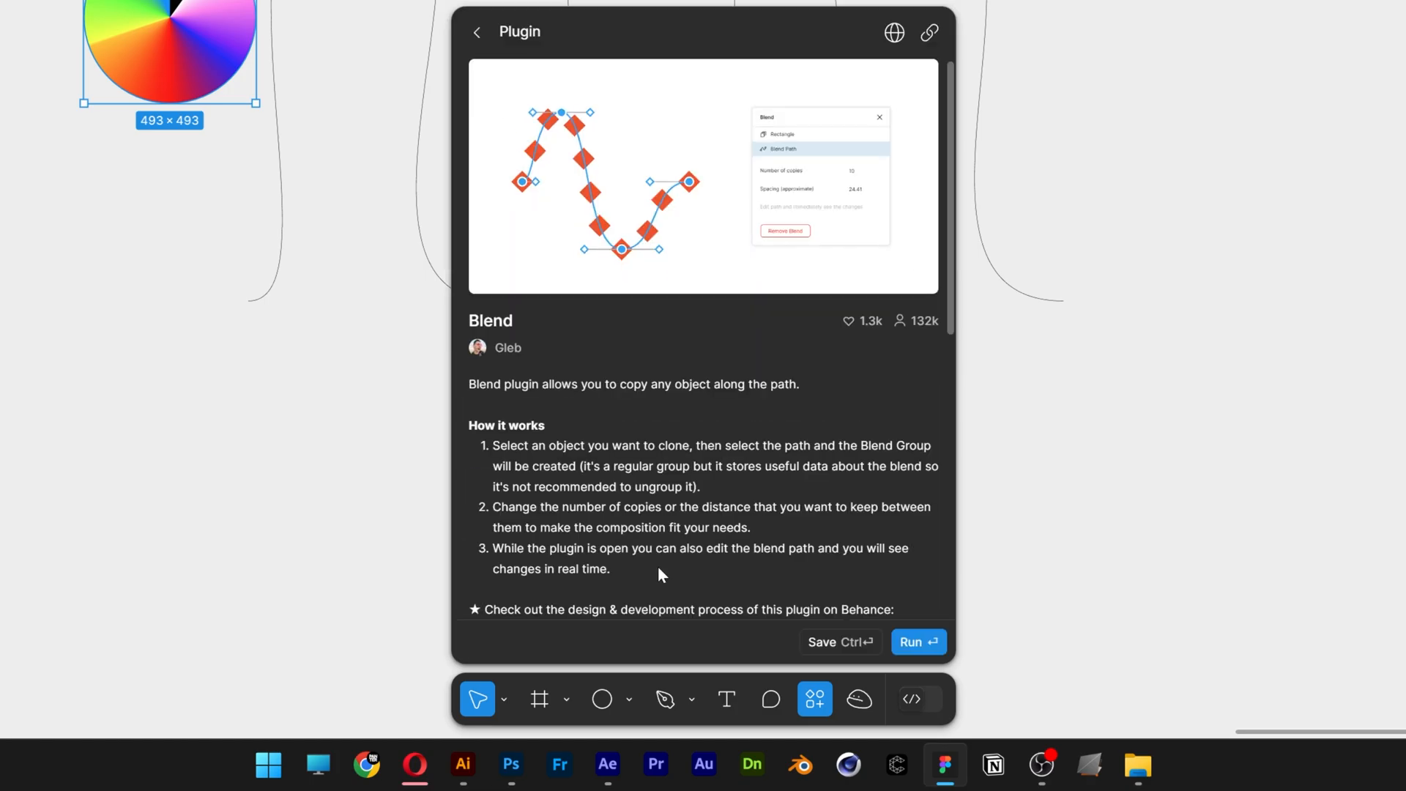
click(912, 641)
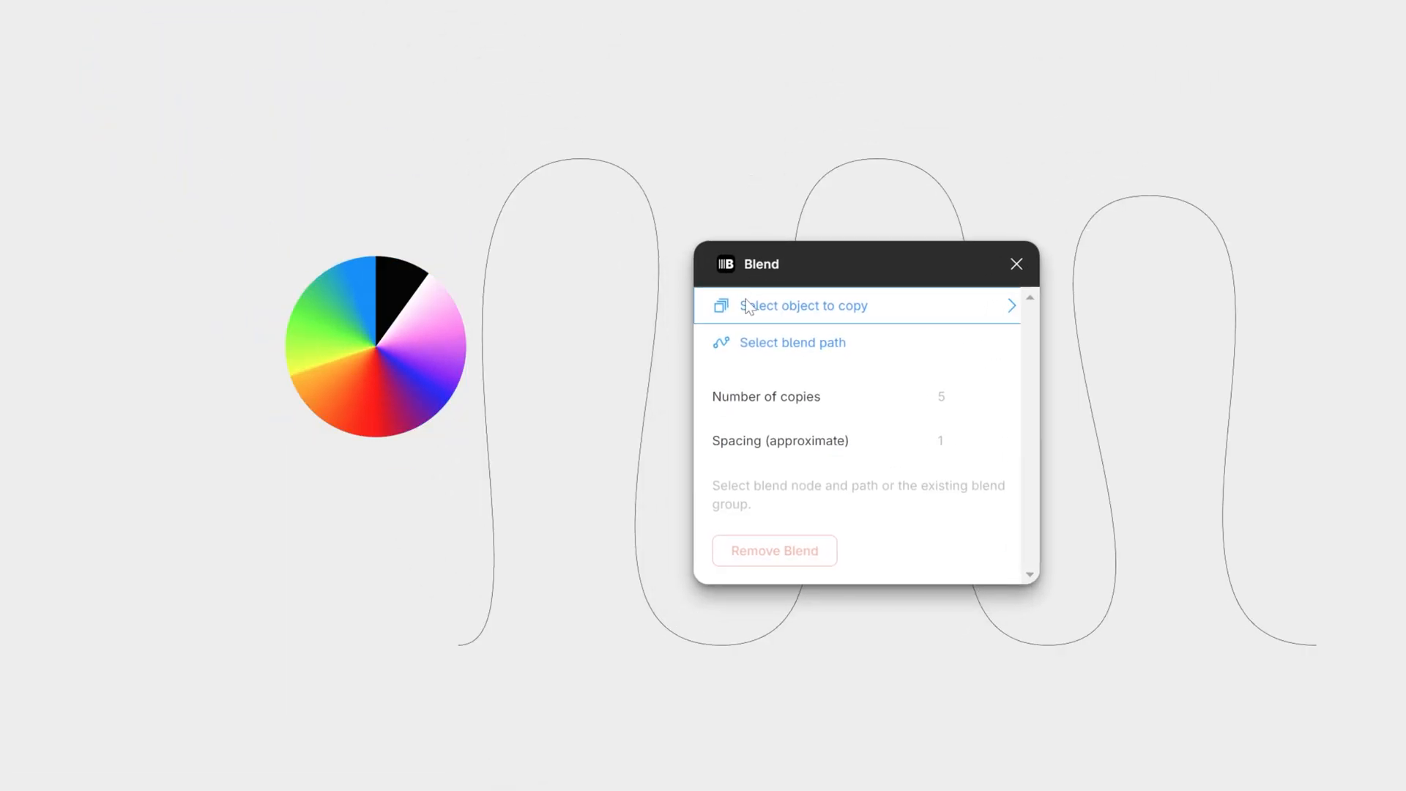
mouse_move(841, 318)
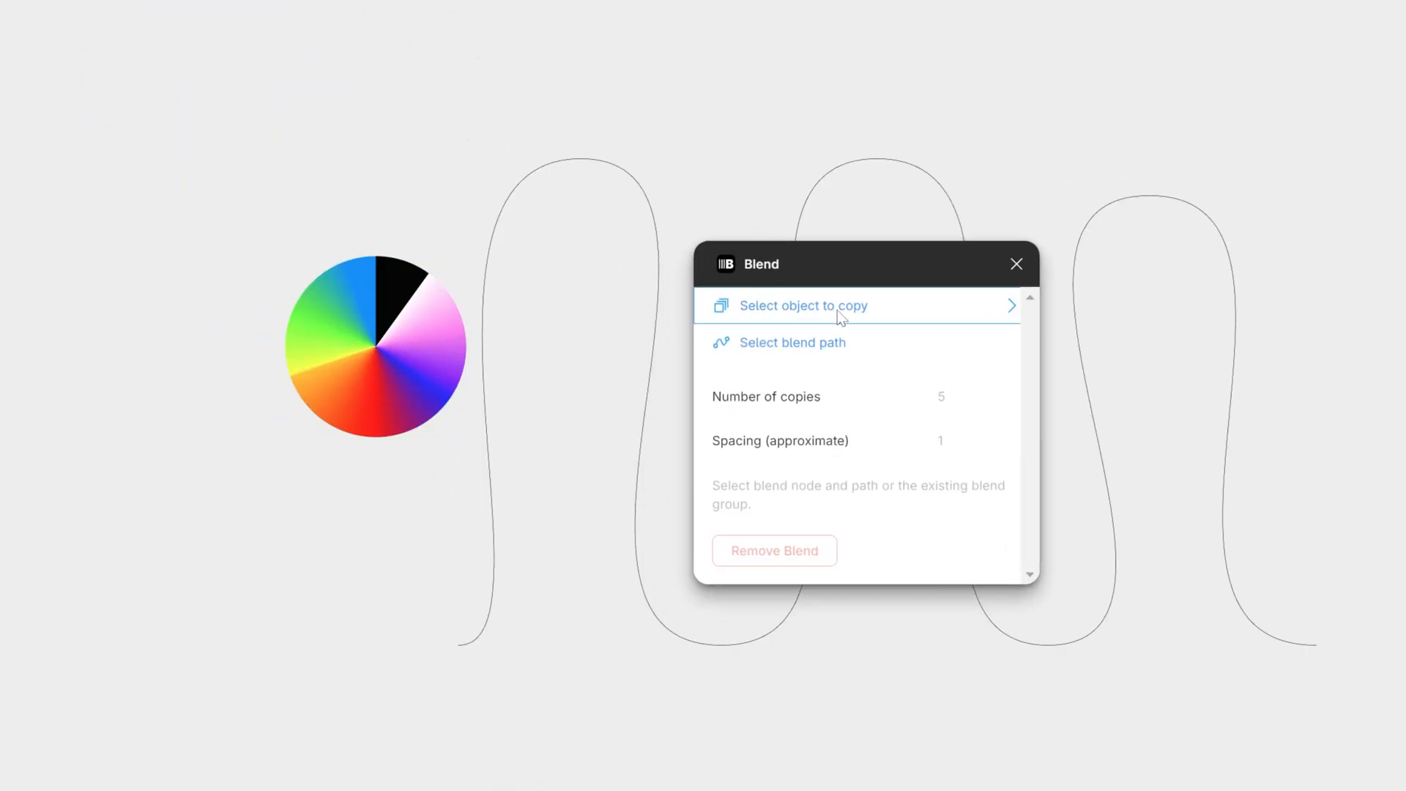
Set Ellipse 30 as the object and Vector 9 as the blend path, creating five copies.
click(802, 306)
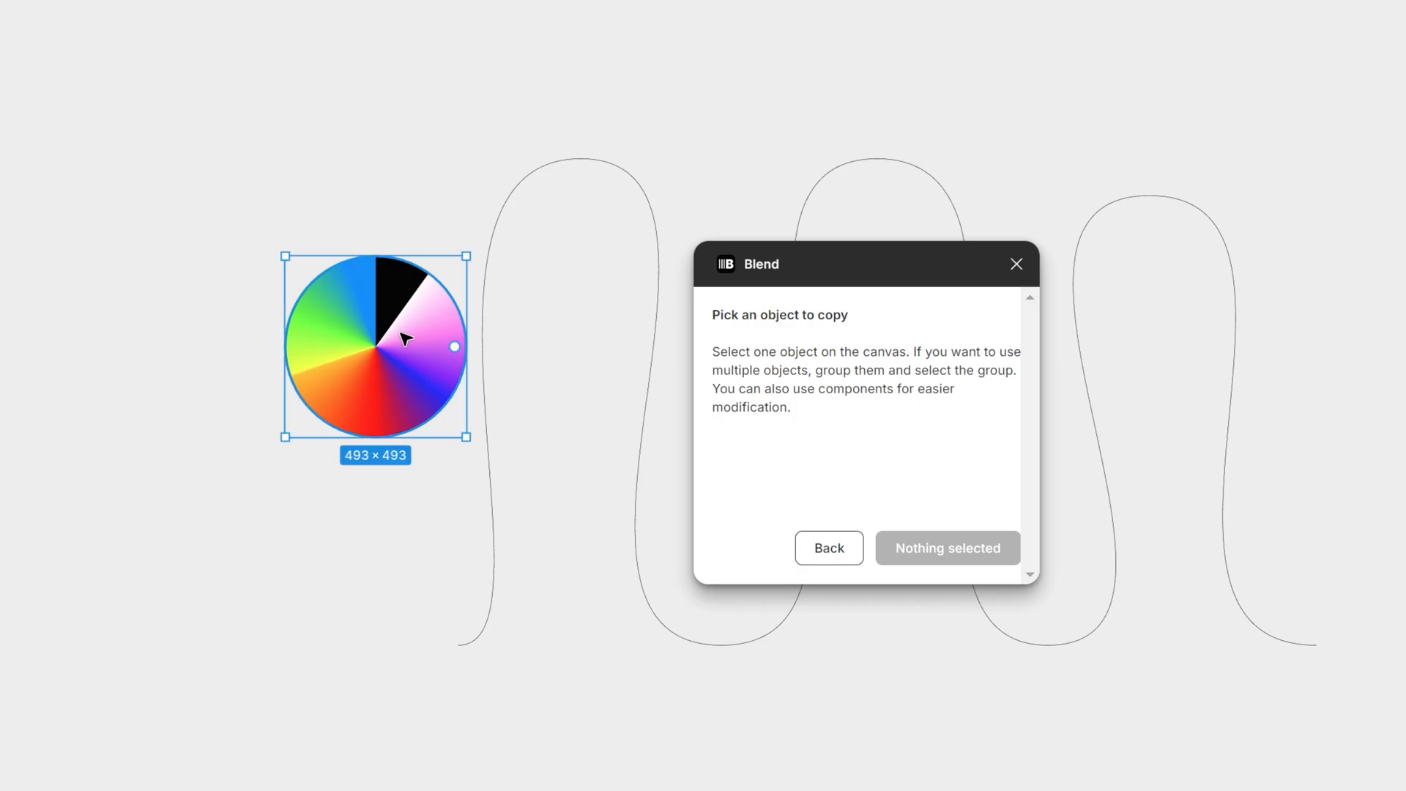
click(402, 338)
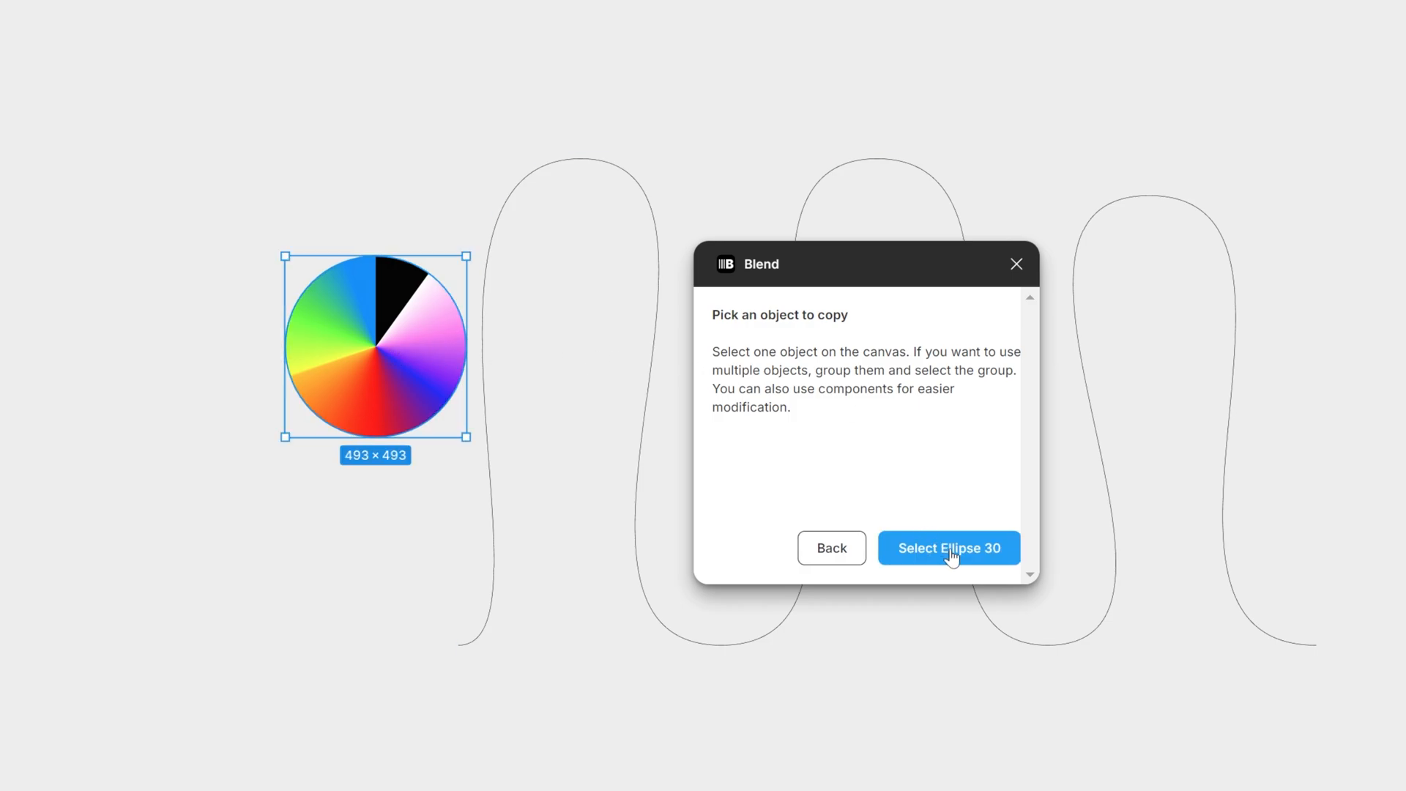
click(948, 547)
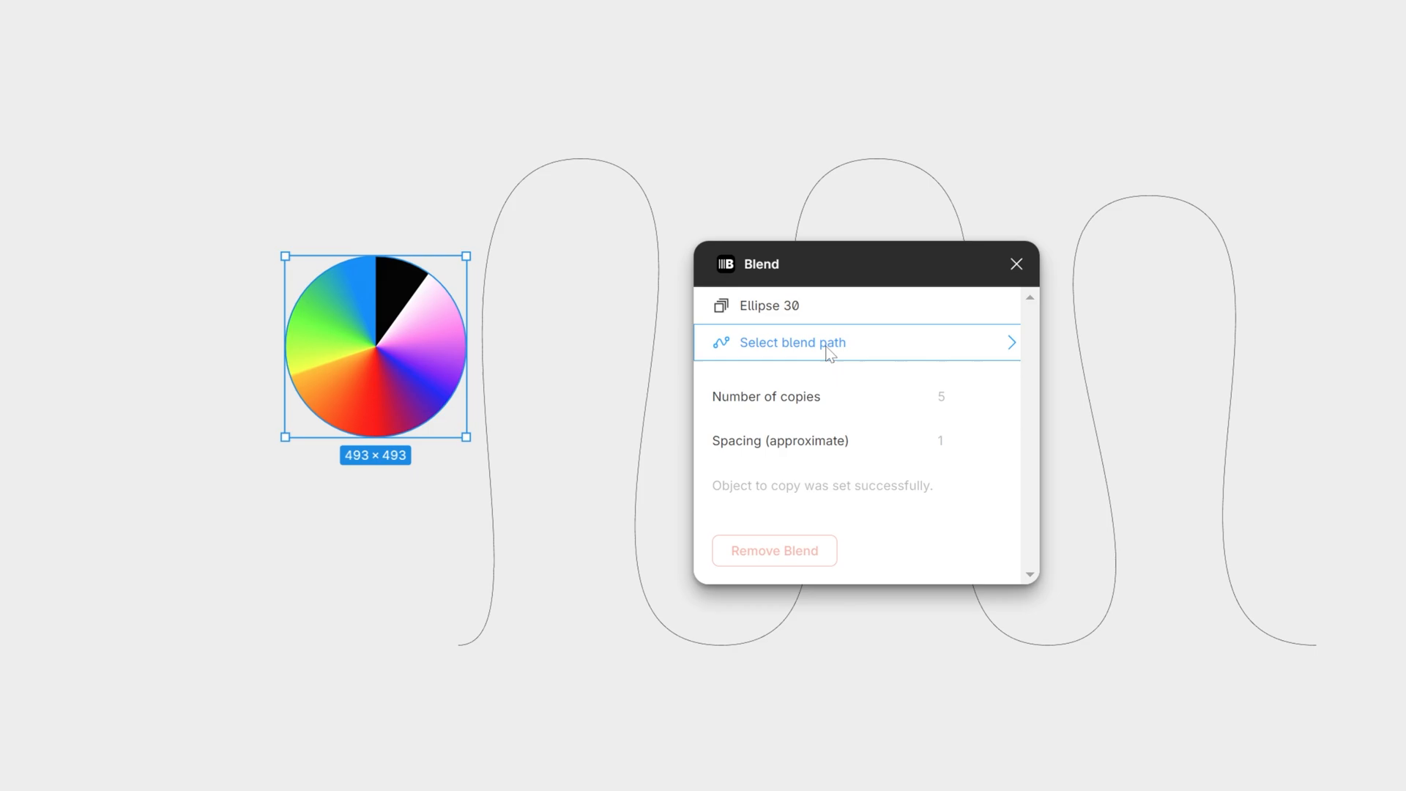
click(793, 343)
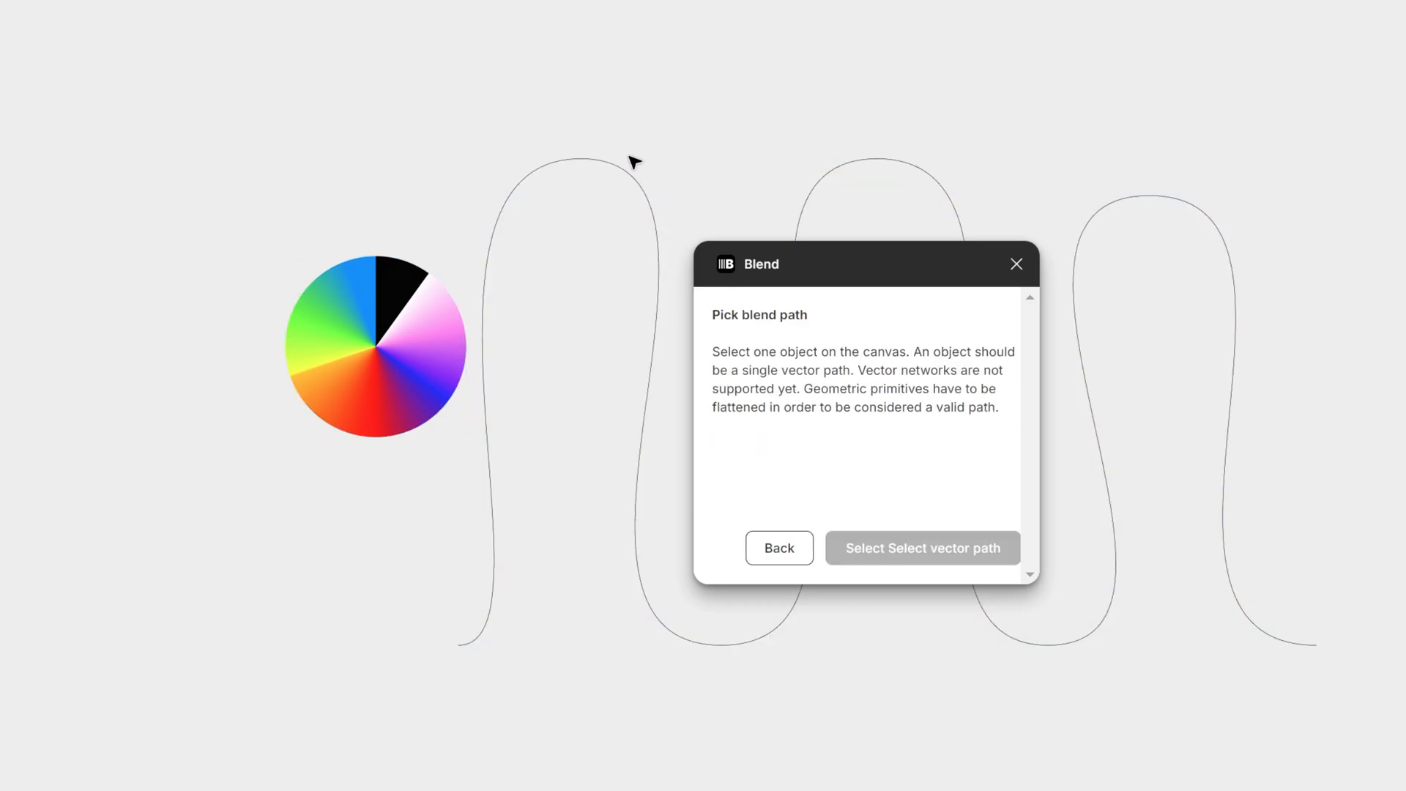
click(574, 161)
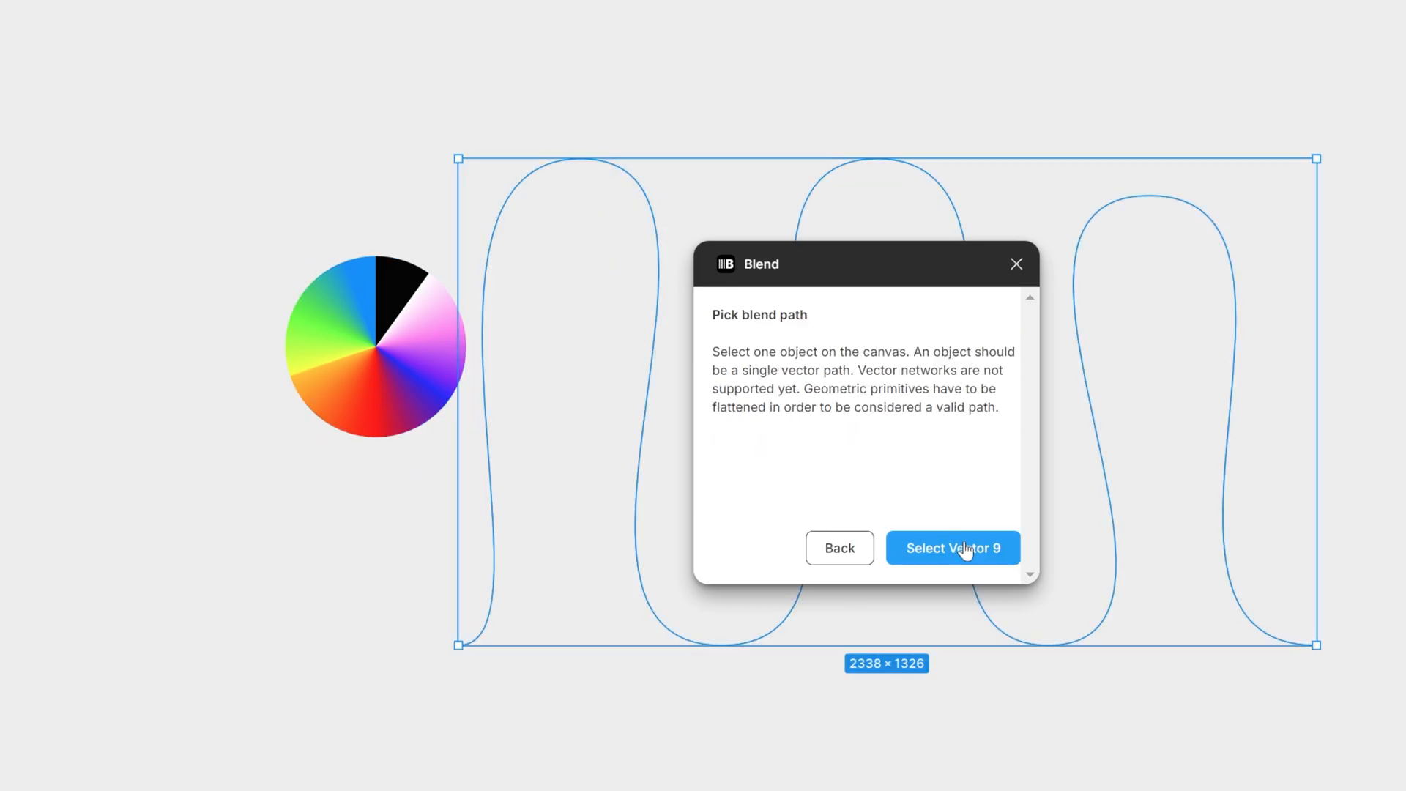
click(952, 548)
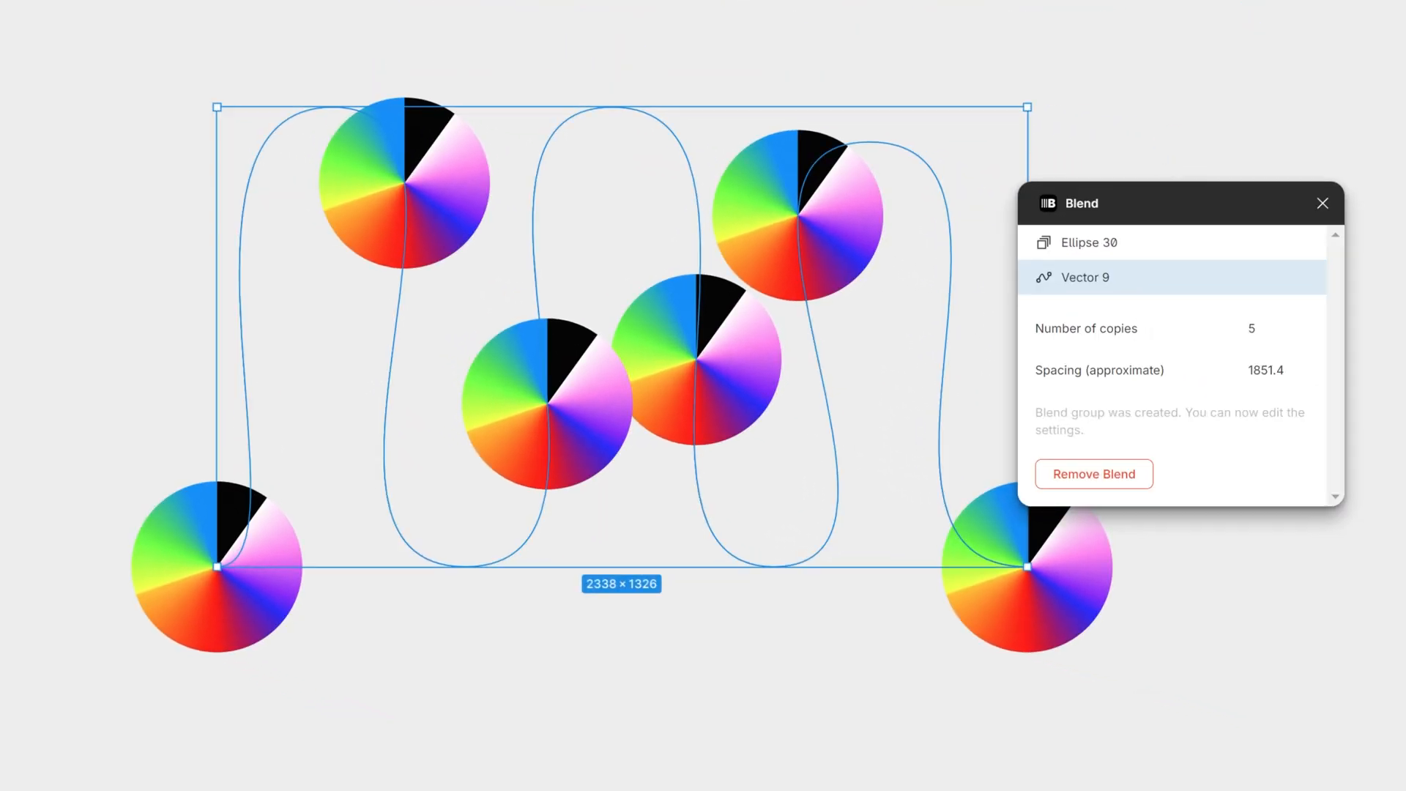
Raise the number of copies to 1500 so the circles fuse into a smooth rainbow ribbon.
text(1000)
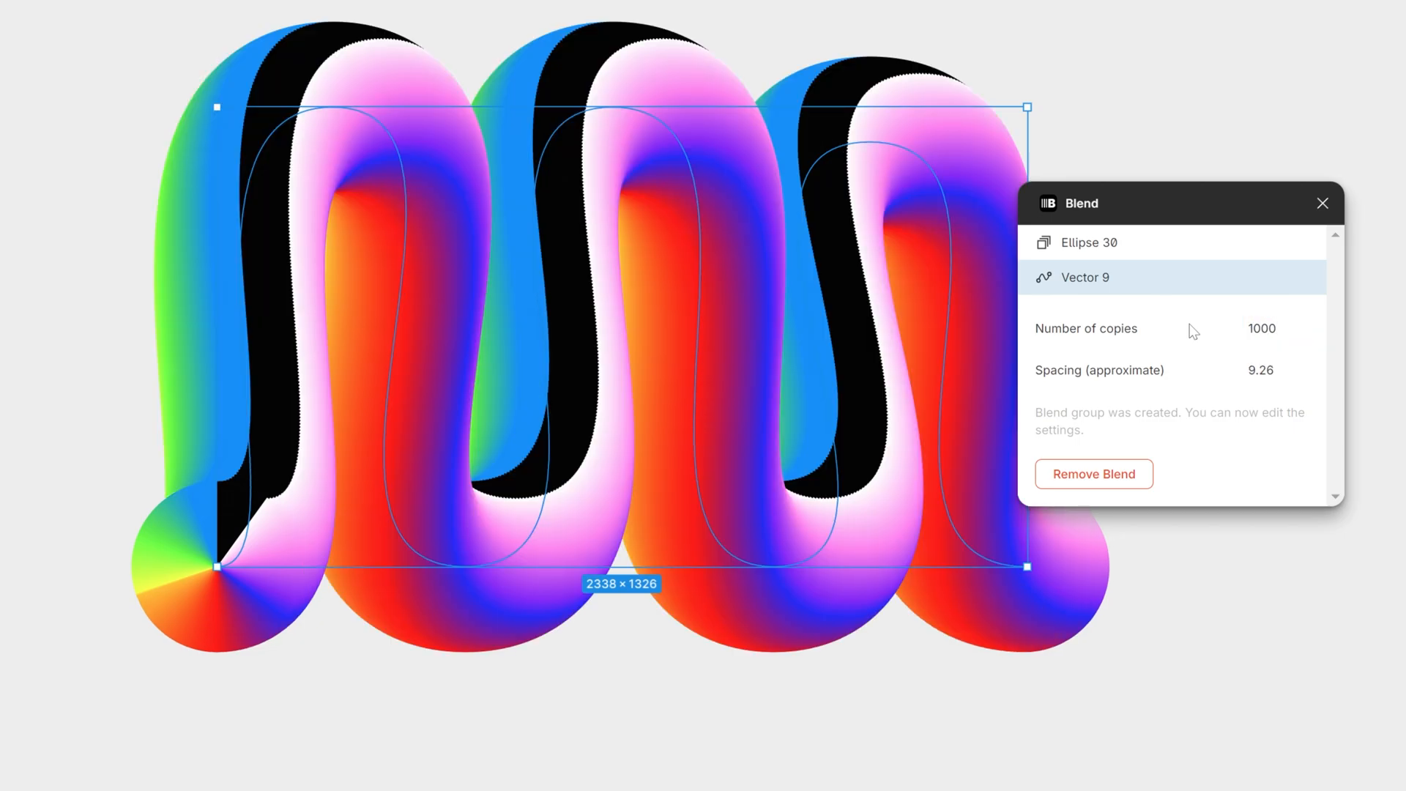
click(1283, 328)
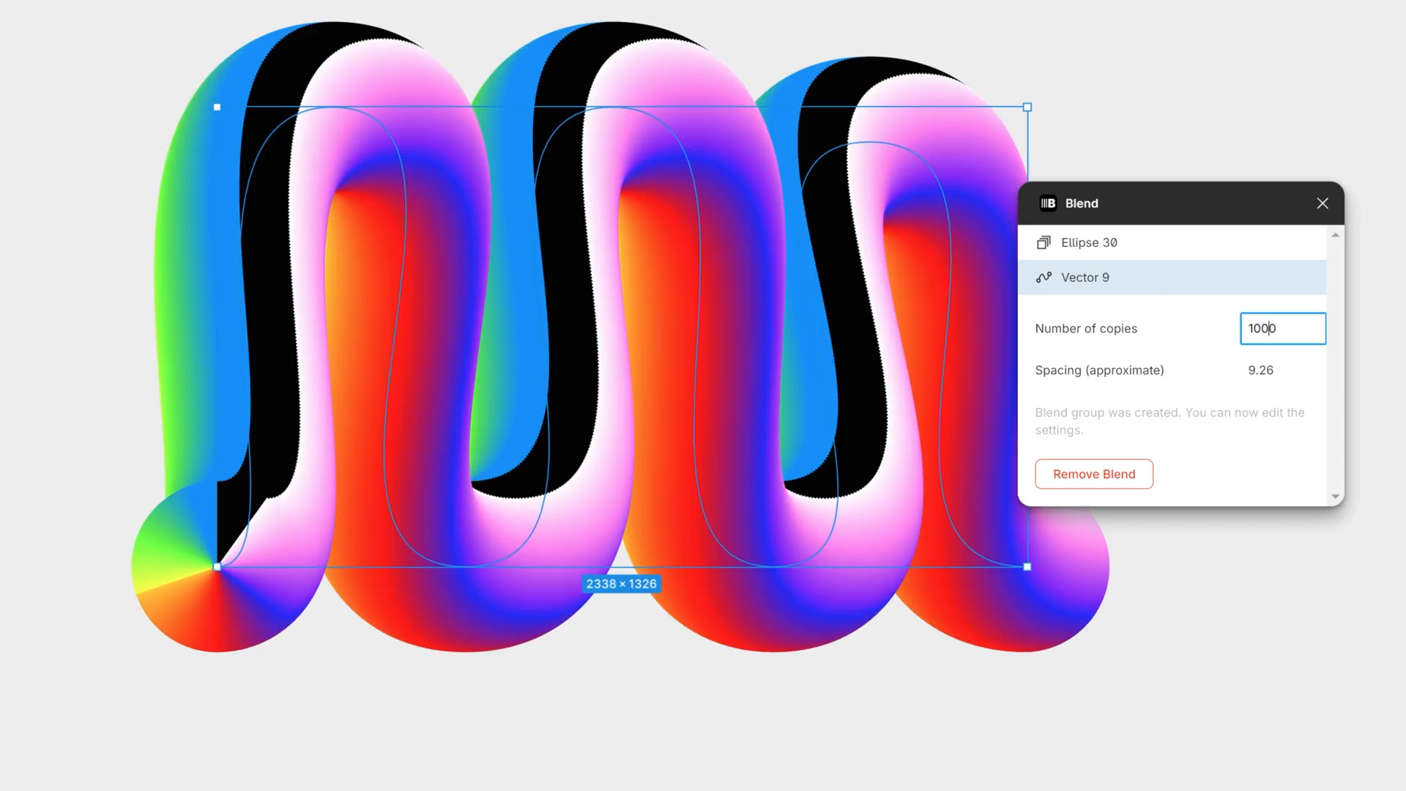
text(1500)
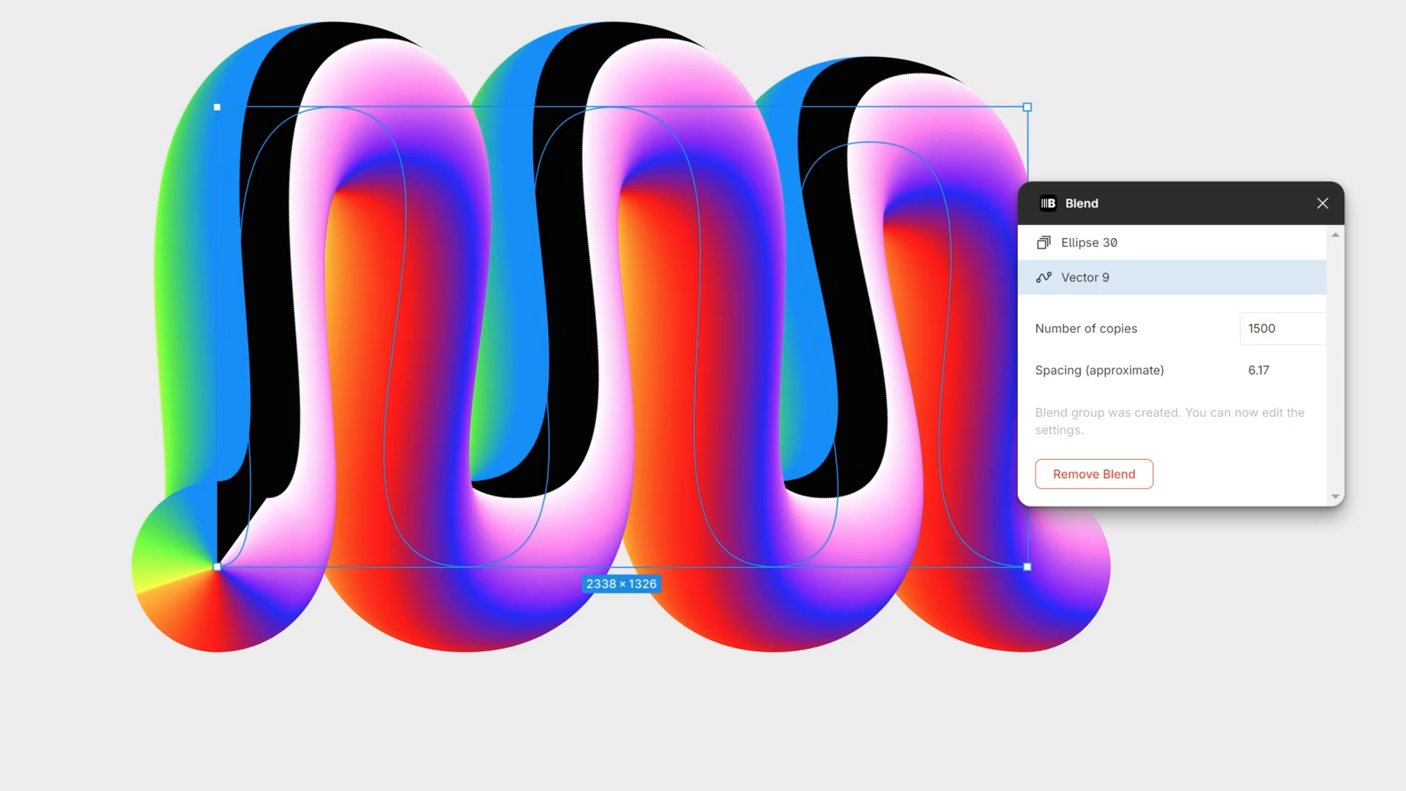
right_click(930, 183)
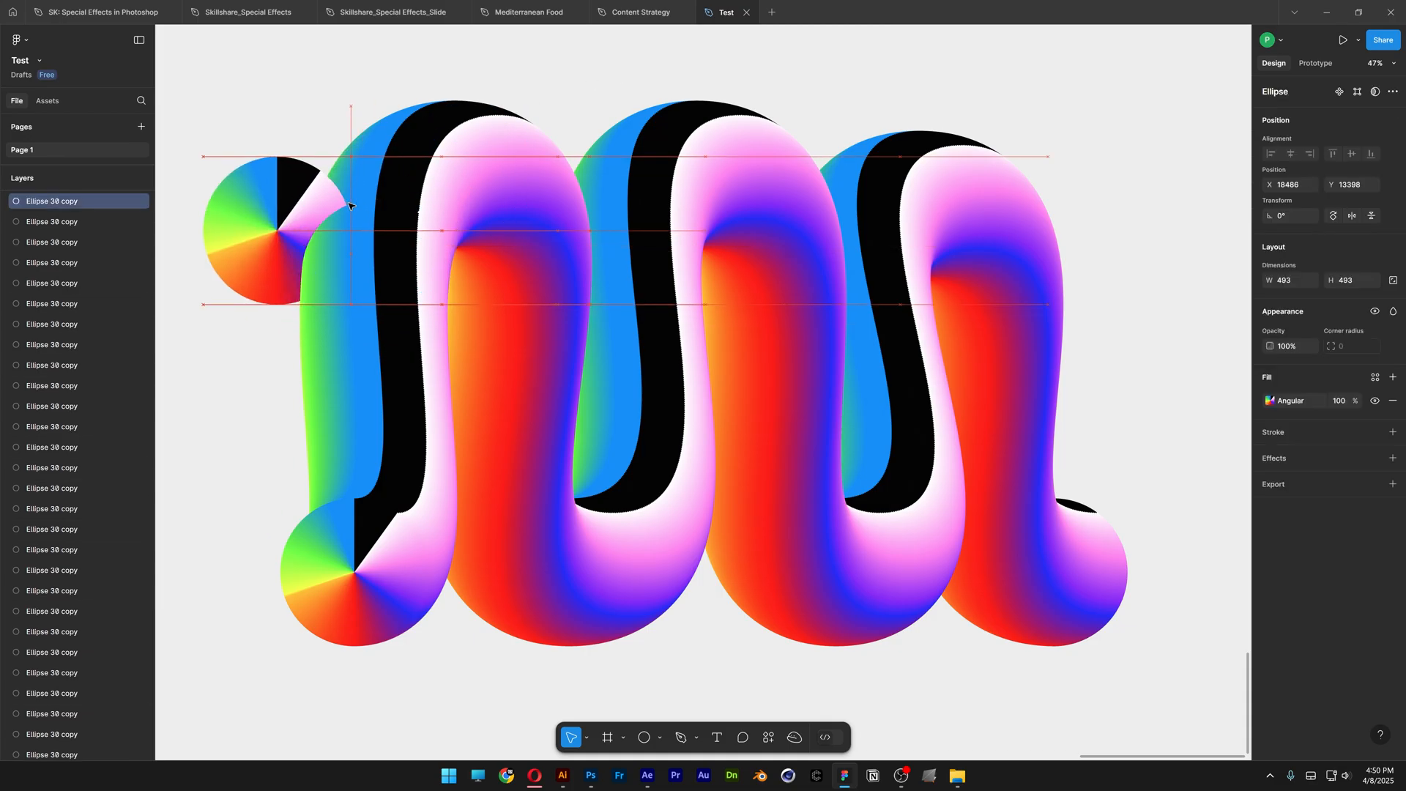
Select all 1501 layers with Ctrl+A and bring up the Group selection menu.
key(ctrl+a)
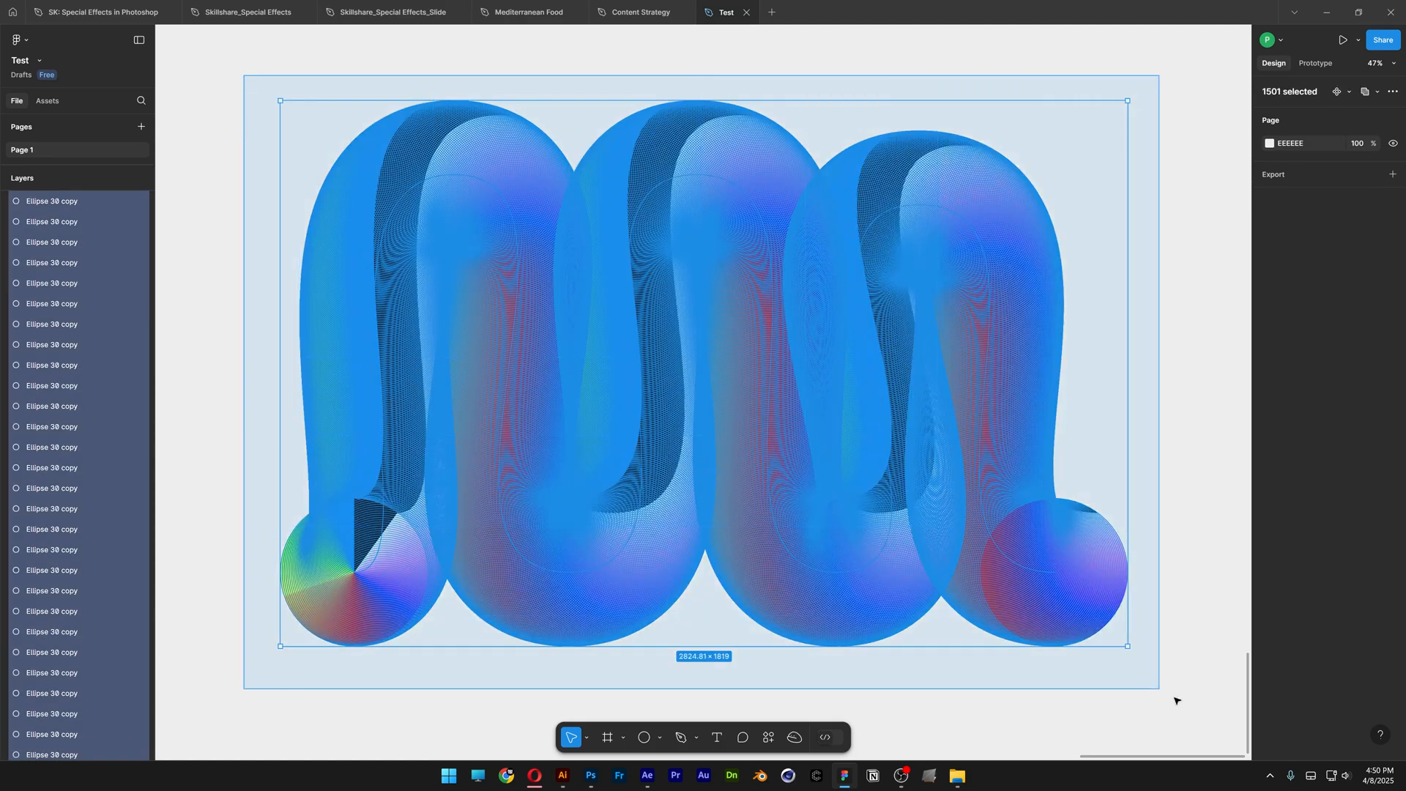
right_click(618, 390)
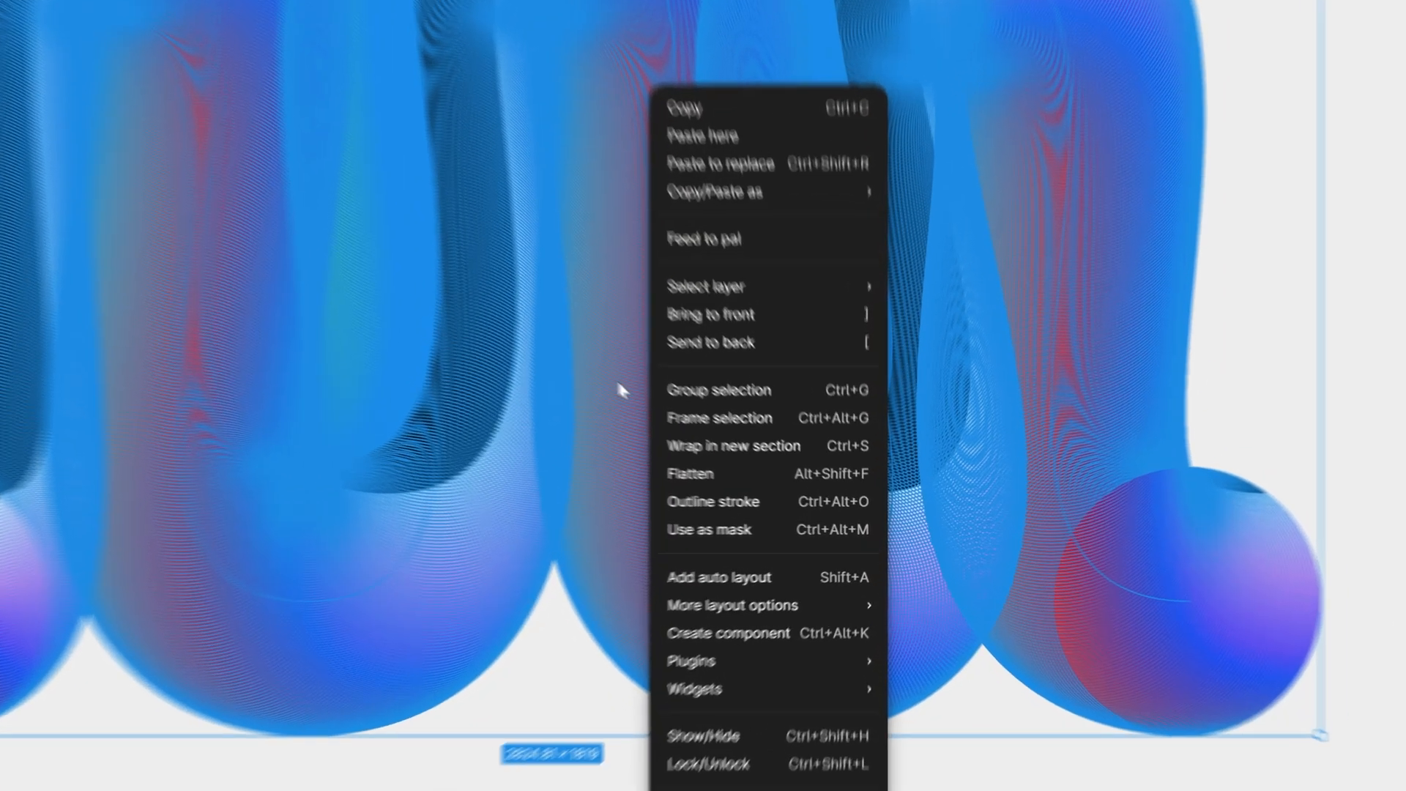